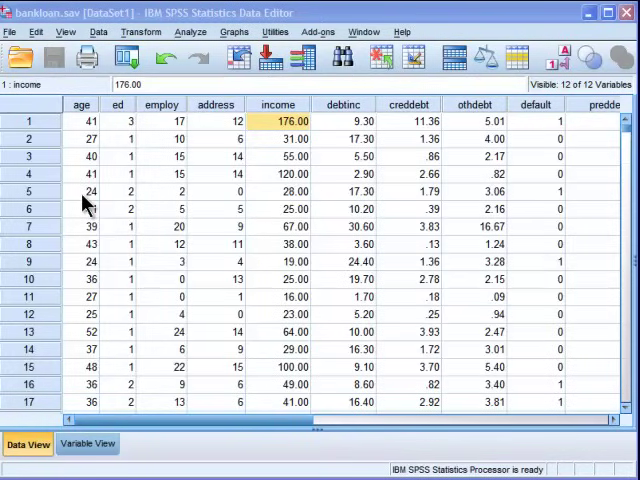
Check the first case's age, employment, education and income, then open Bivariate Correlations.
click(81, 120)
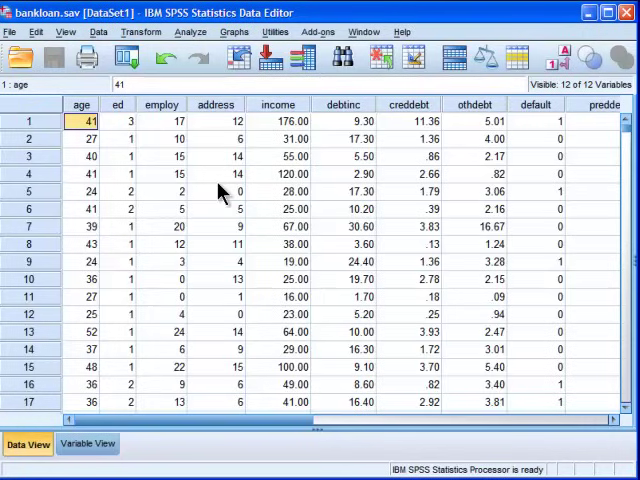
mouse_move(148, 118)
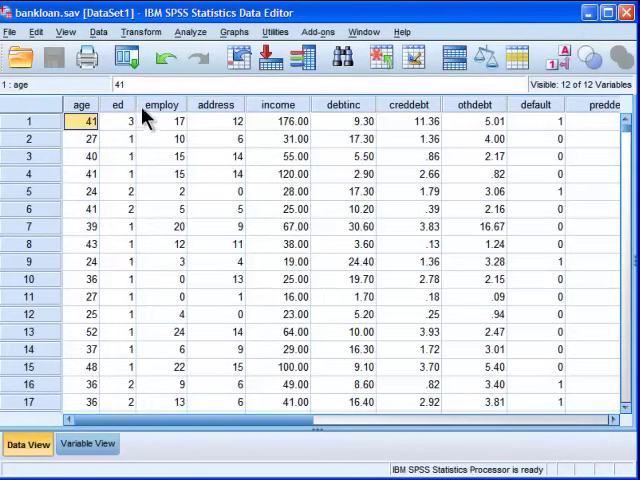
click(162, 120)
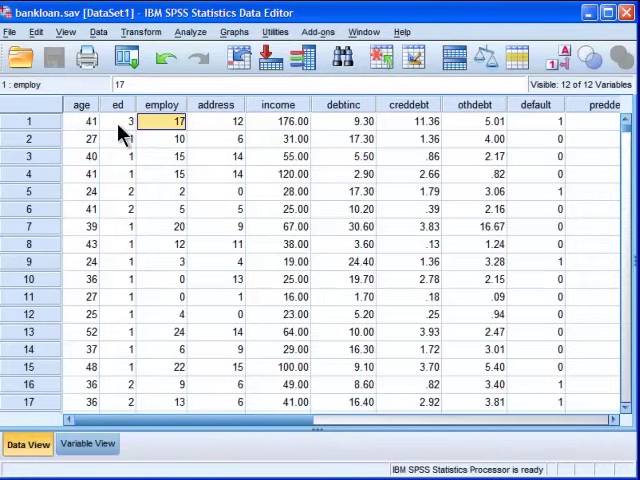
click(81, 120)
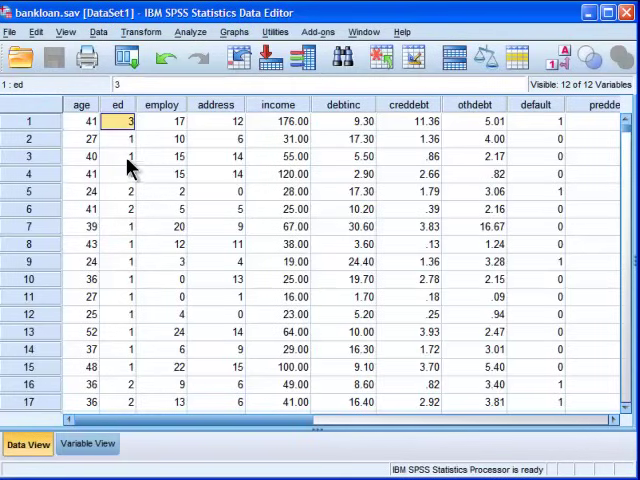
click(81, 120)
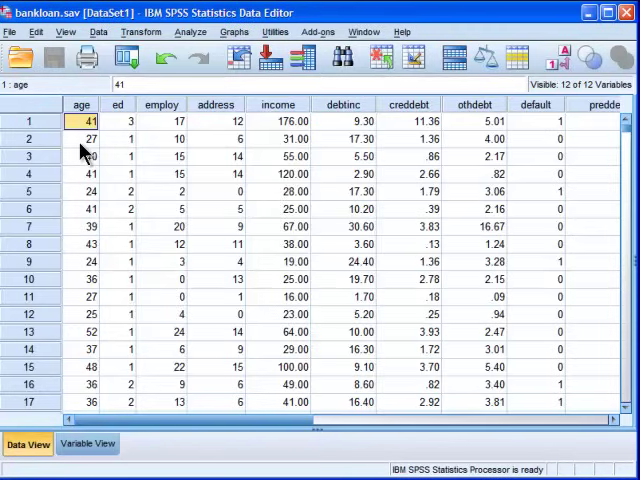
mouse_move(195, 180)
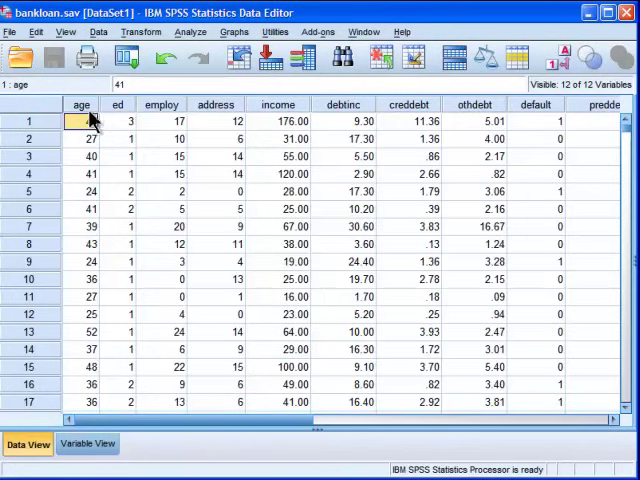
click(81, 104)
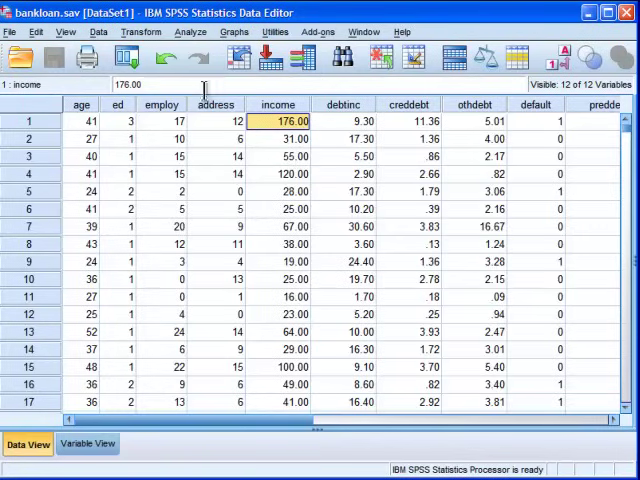
mouse_move(200, 42)
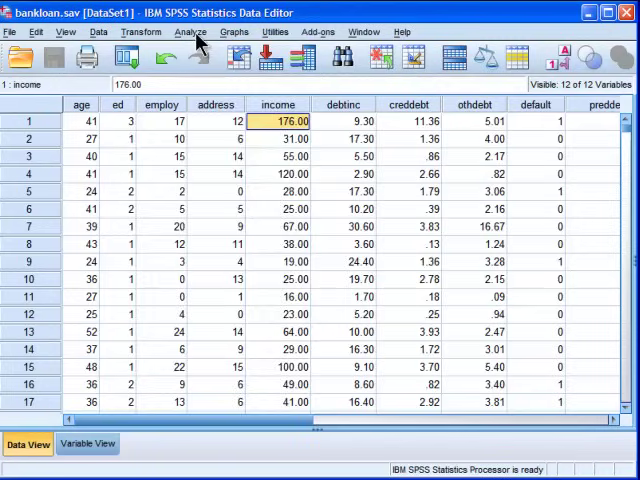
click(190, 31)
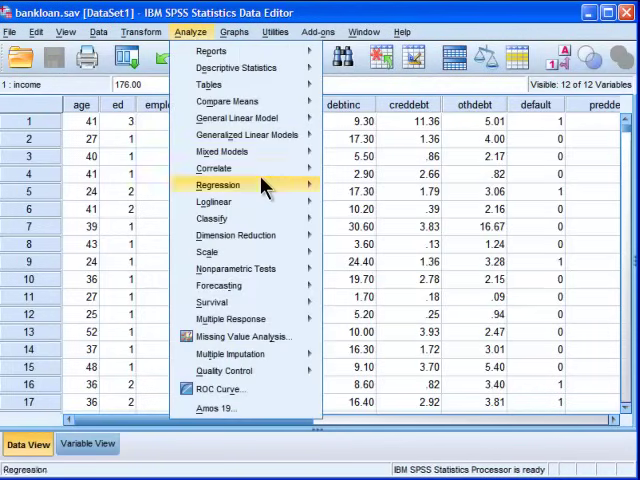
mouse_move(213, 168)
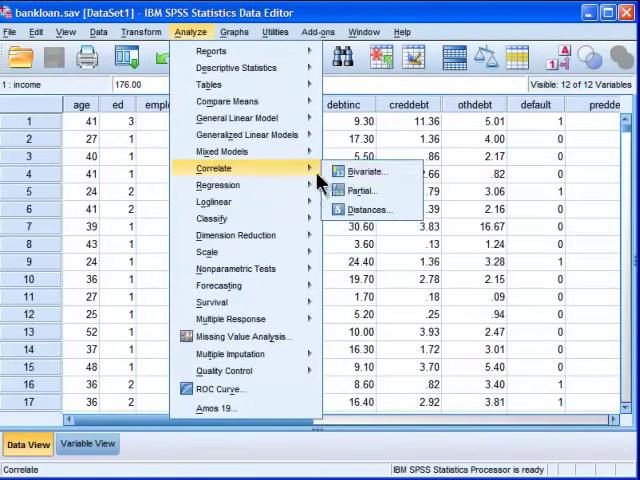
click(371, 172)
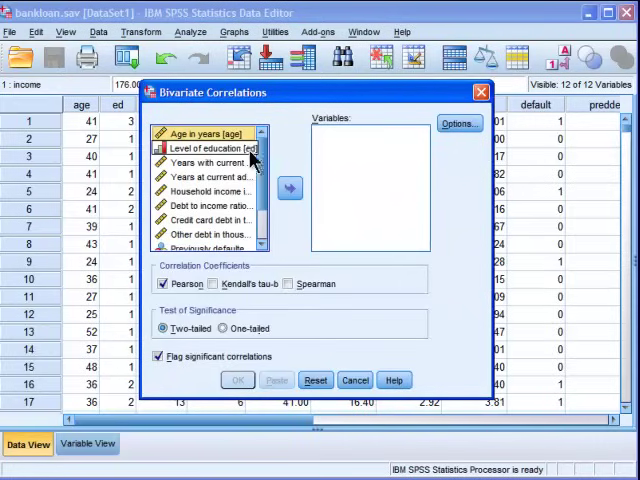
Run a Pearson correlation of Age in years with Household income in thousands.
click(289, 188)
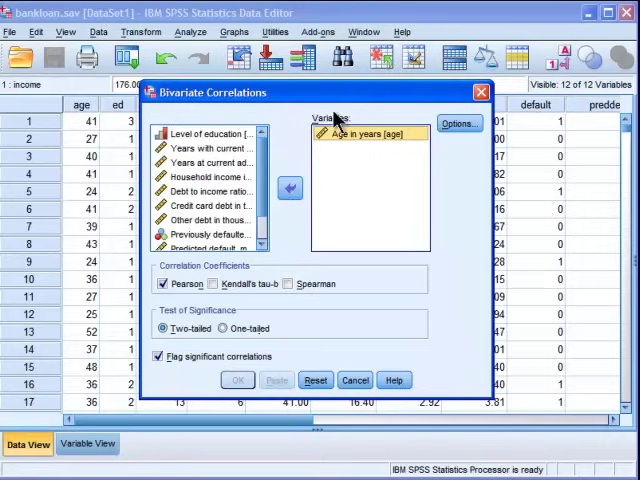
click(205, 176)
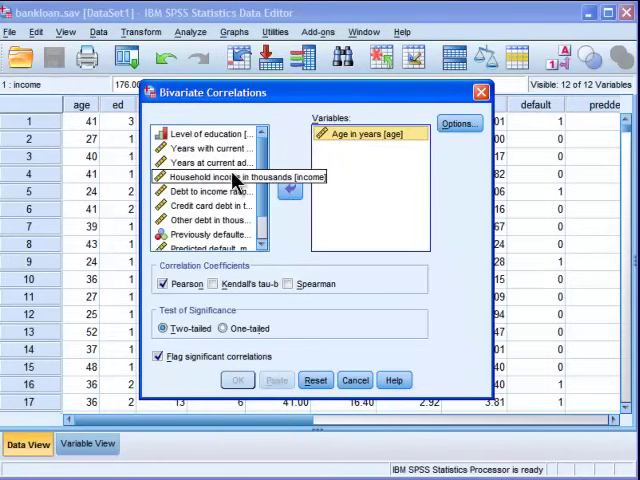
mouse_move(232, 182)
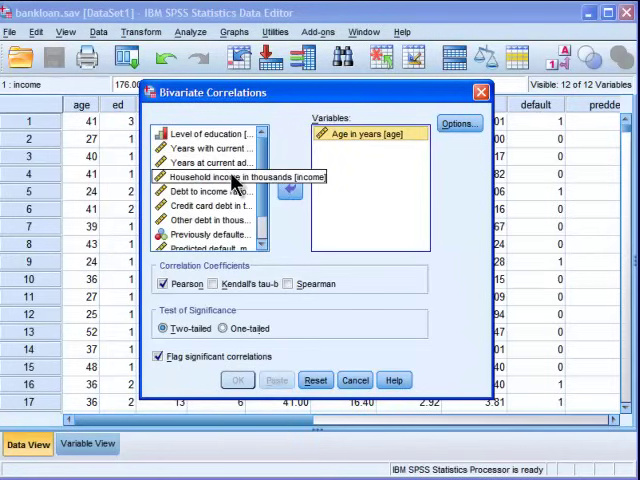
click(289, 189)
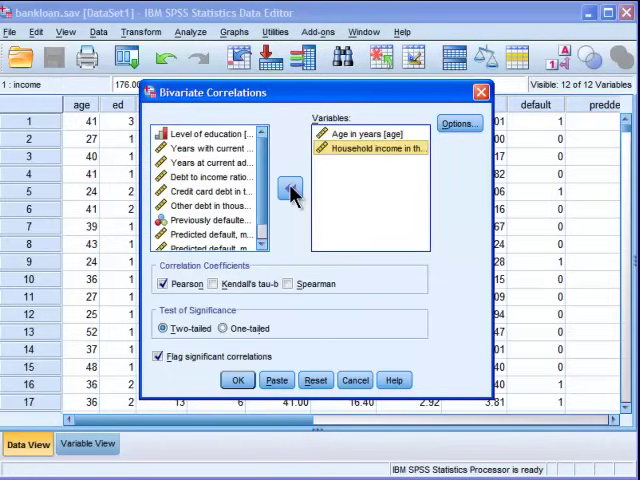
mouse_move(255, 275)
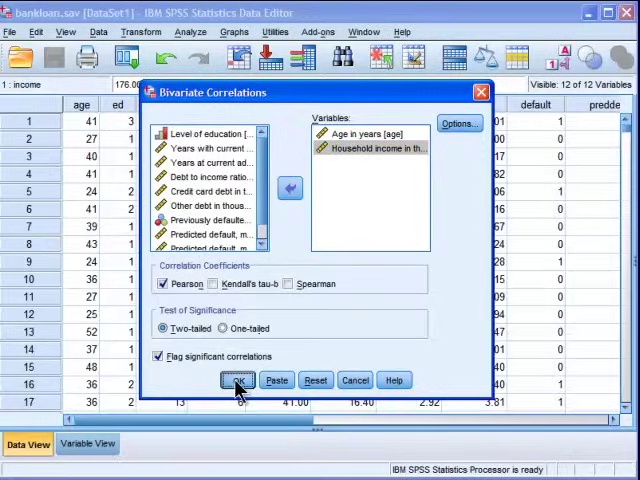
click(237, 380)
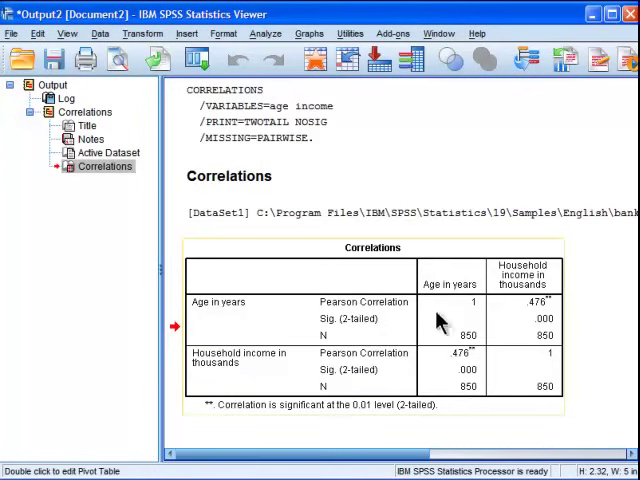
mouse_move(470, 385)
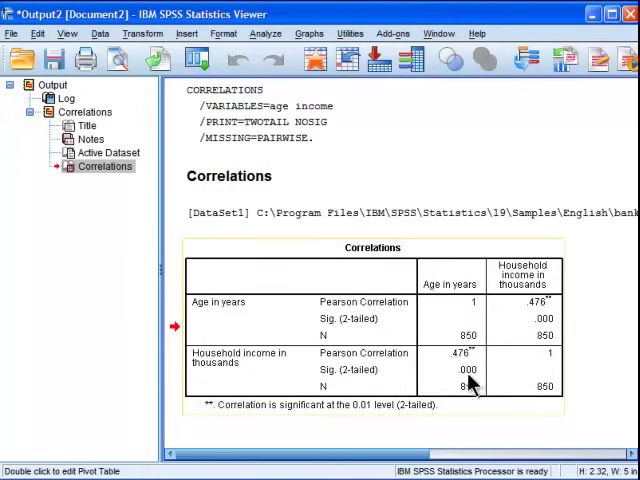
mouse_move(445, 405)
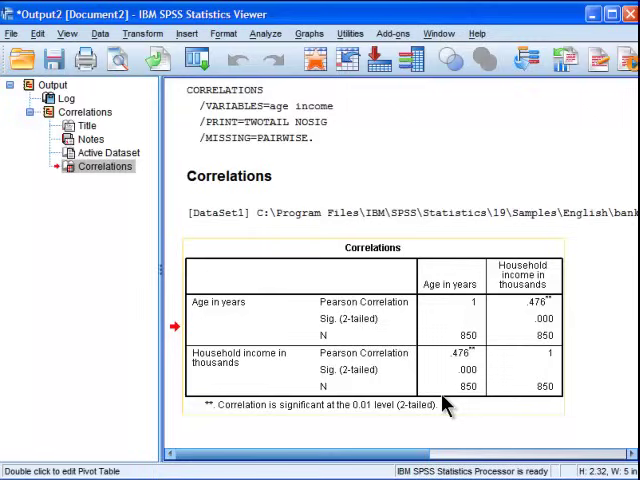
mouse_move(445, 405)
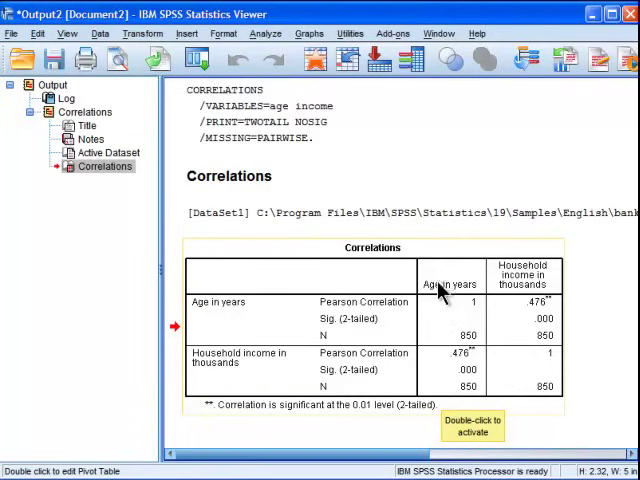
mouse_move(445, 395)
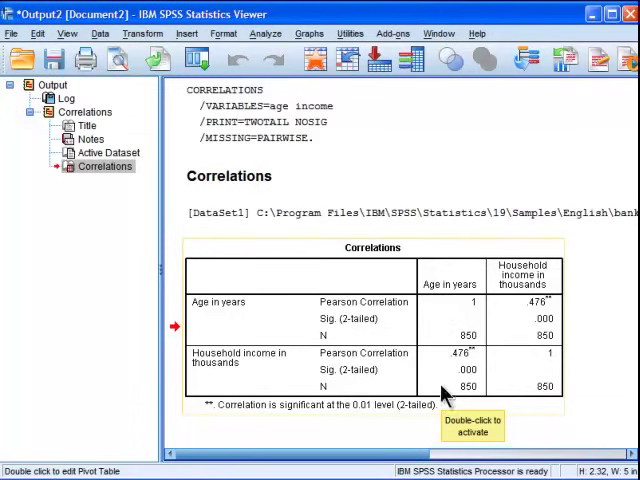
mouse_move(458, 370)
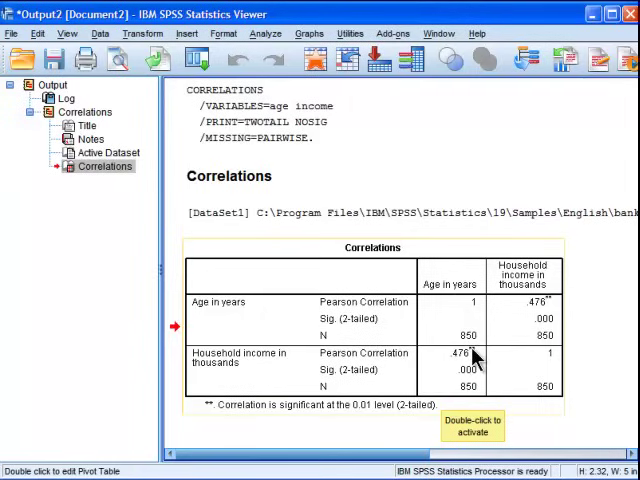
mouse_move(250, 425)
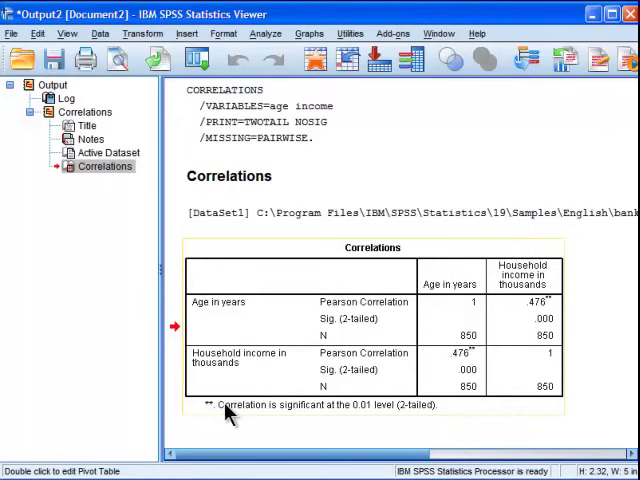
mouse_move(345, 420)
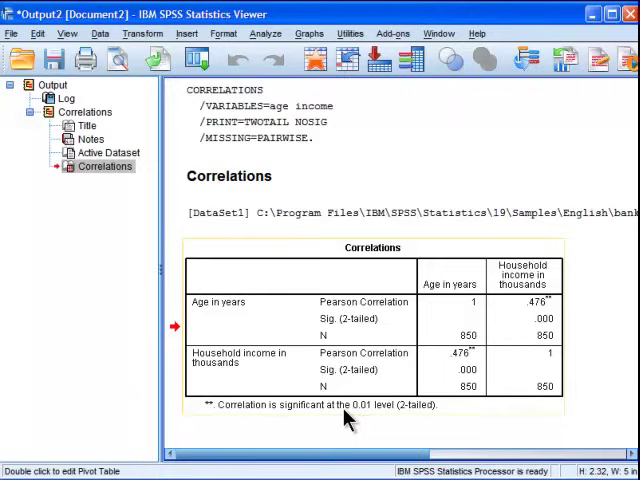
mouse_move(378, 418)
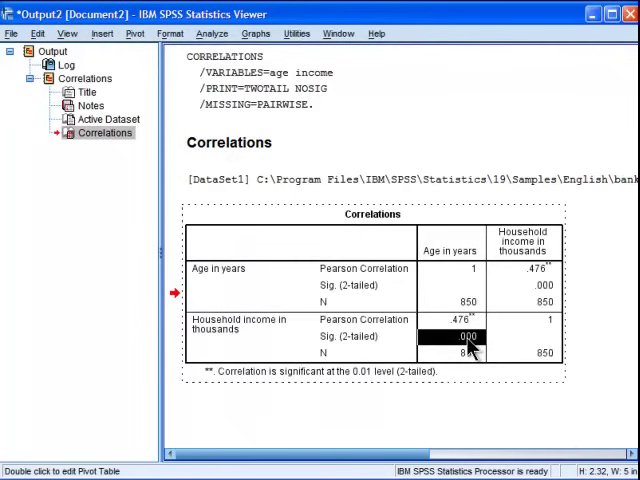
Show the exact Sig. (2-tailed) value 2.49871234492805E-49 for the age–income correlation.
double_click(468, 337)
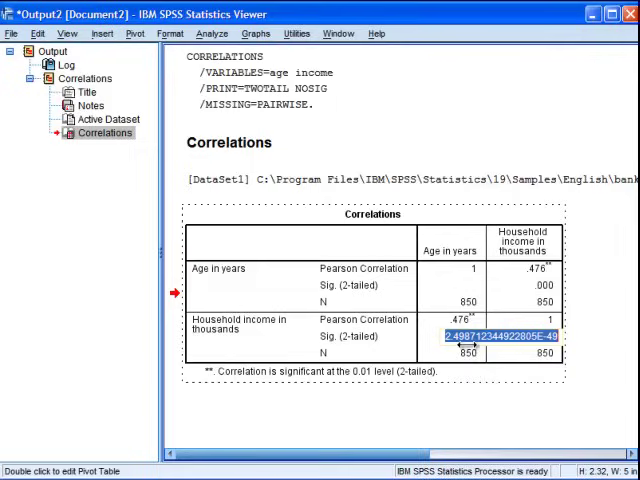
mouse_move(465, 360)
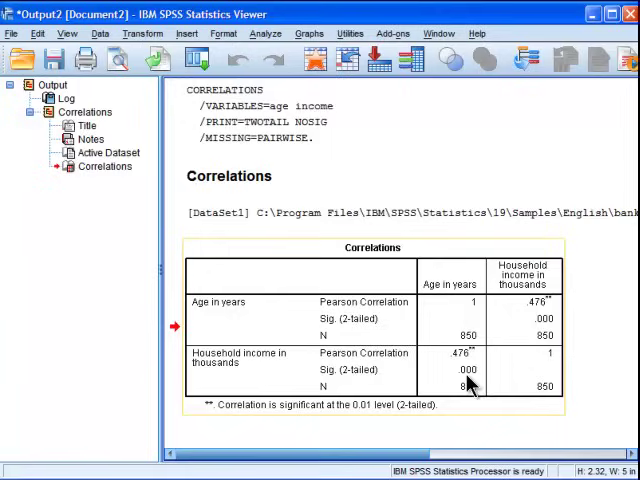
mouse_move(470, 395)
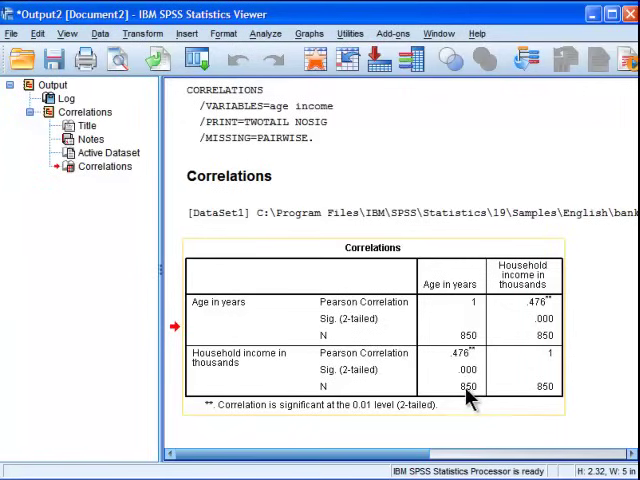
mouse_move(470, 398)
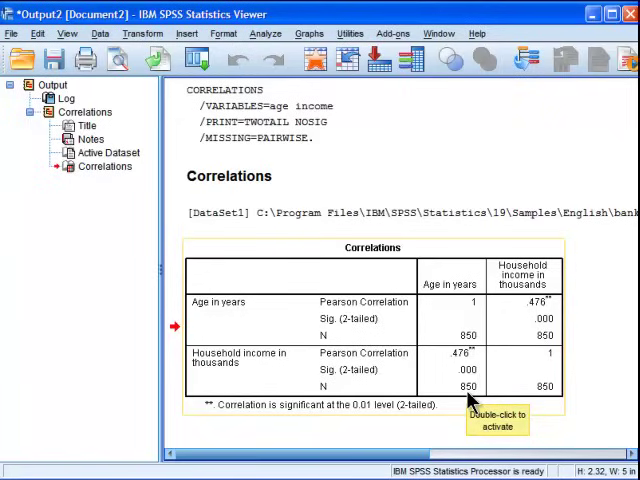
mouse_move(538, 310)
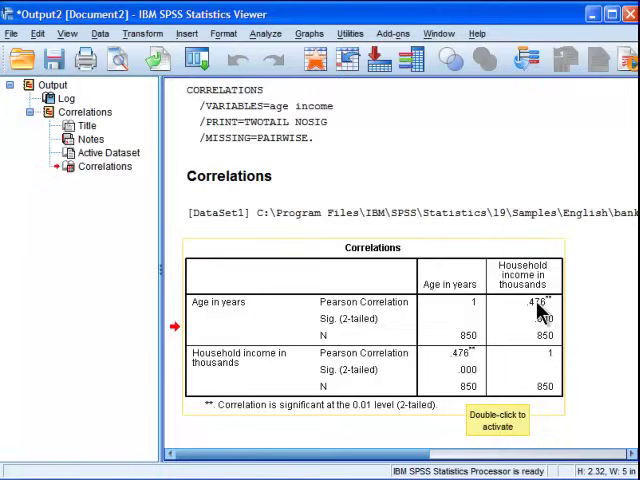
mouse_move(533, 323)
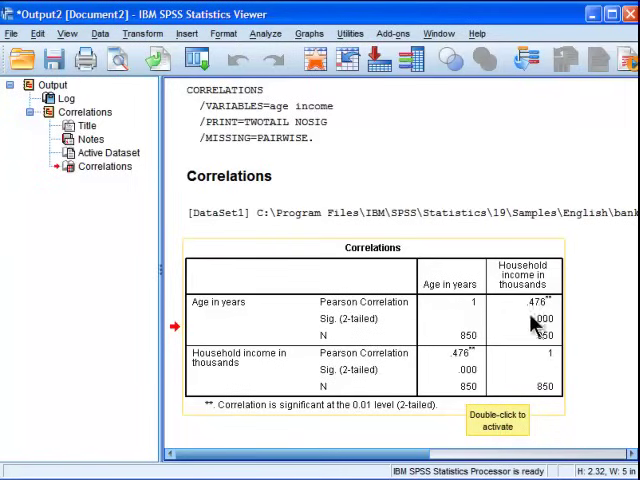
mouse_move(545, 285)
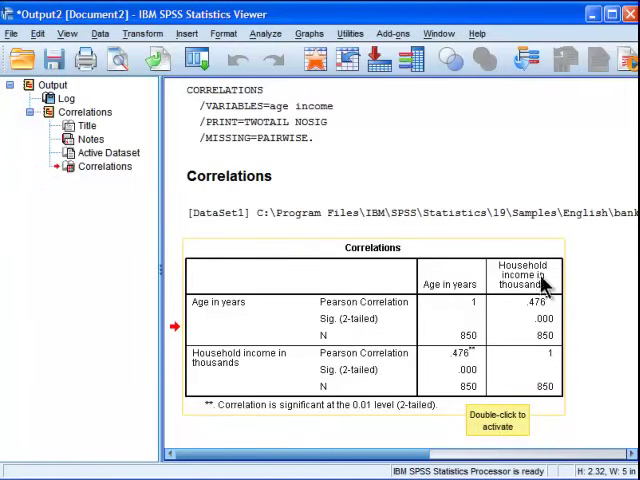
mouse_move(220, 322)
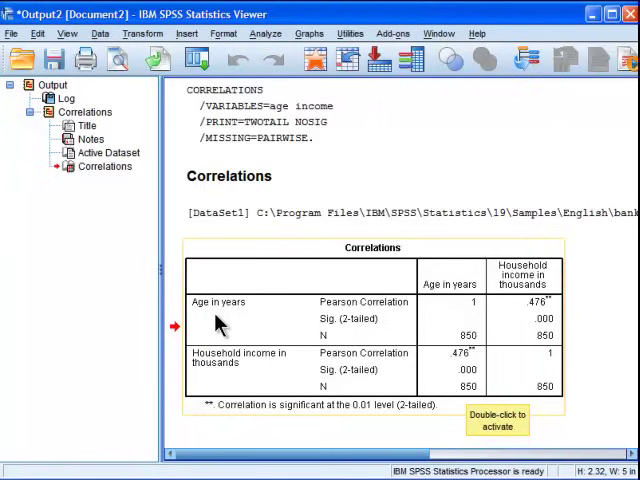
mouse_move(545, 320)
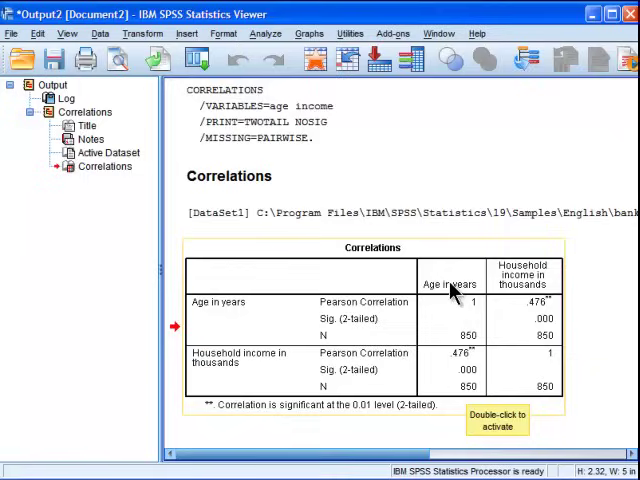
mouse_move(450, 378)
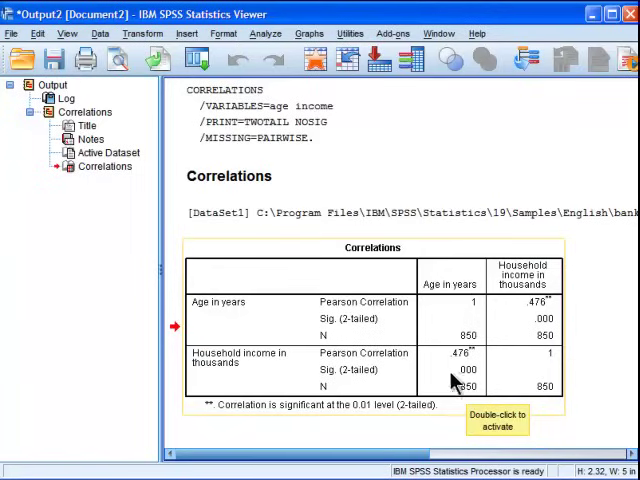
mouse_move(448, 372)
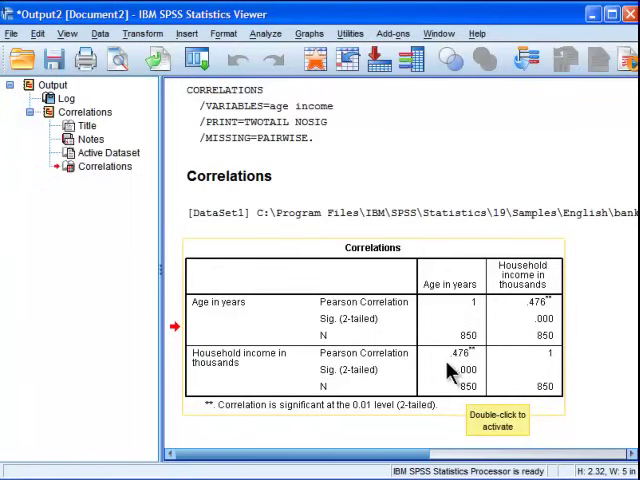
mouse_move(513, 335)
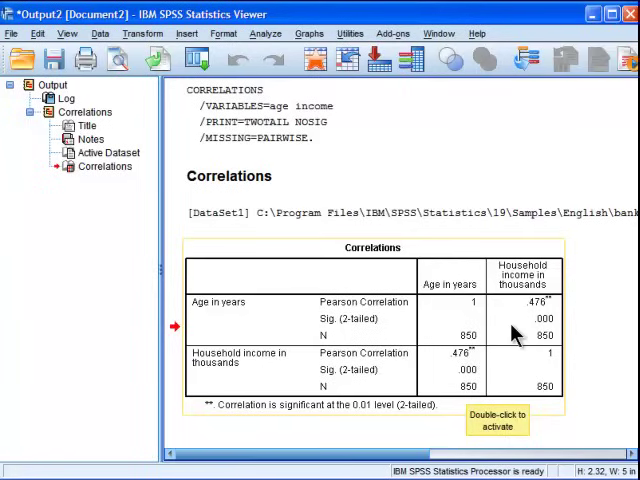
mouse_move(470, 357)
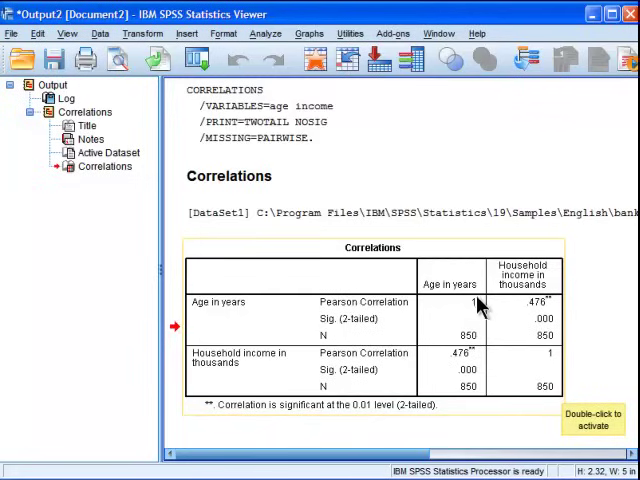
mouse_move(478, 314)
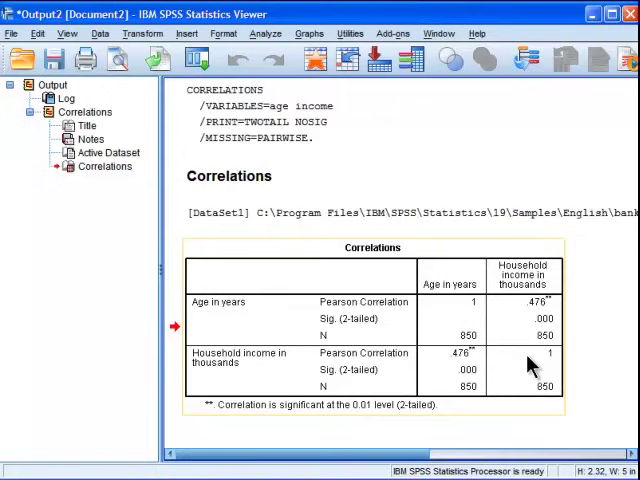
mouse_move(515, 370)
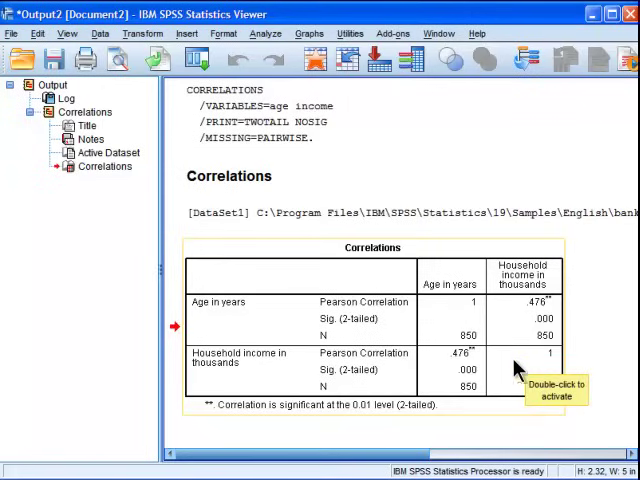
mouse_move(330, 335)
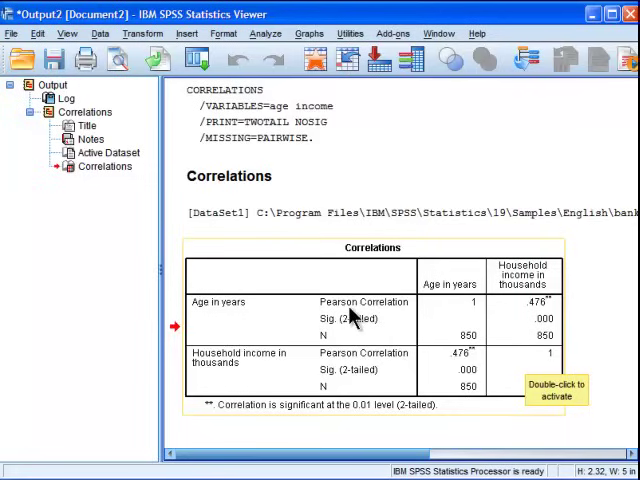
mouse_move(548, 355)
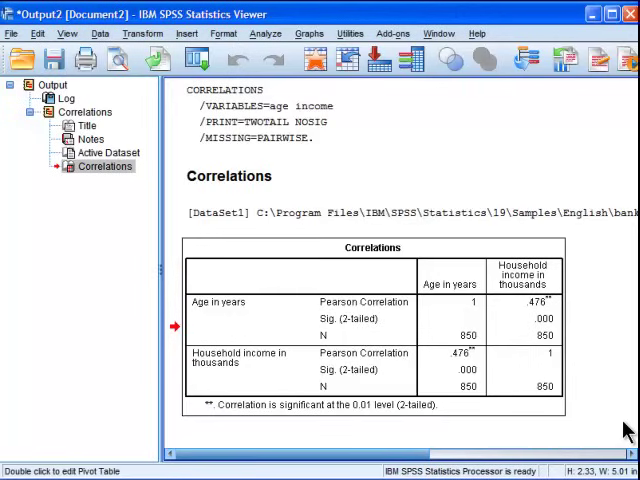
mouse_move(585, 398)
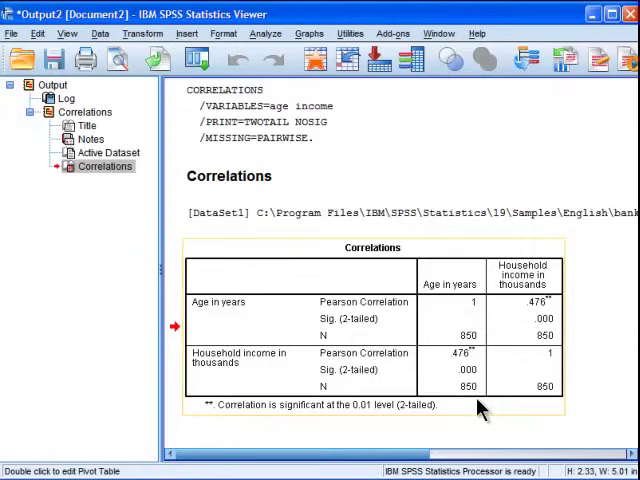
mouse_move(487, 405)
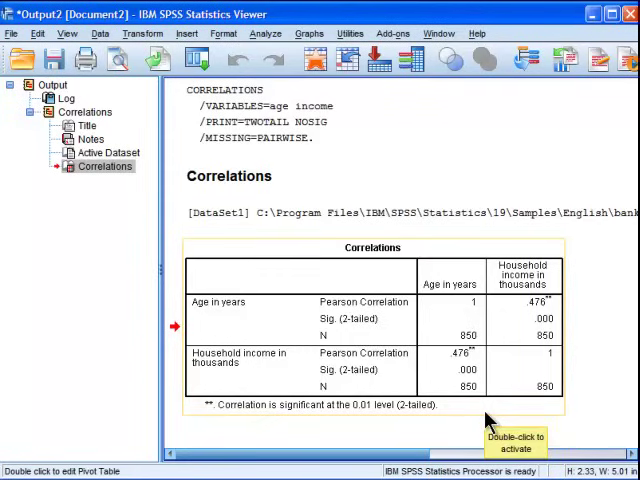